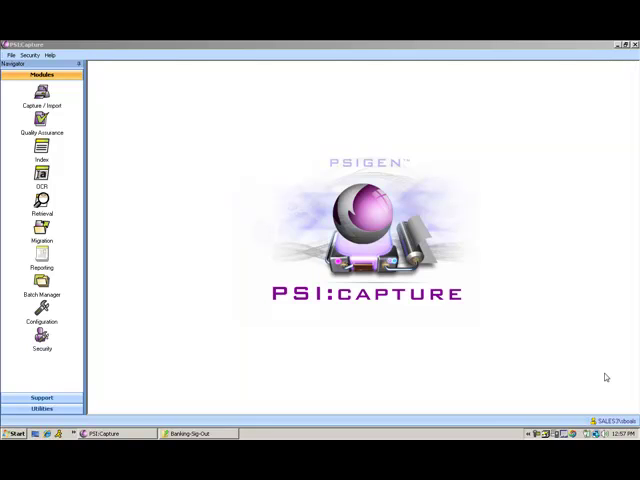
pyautogui.moveTo(378, 337)
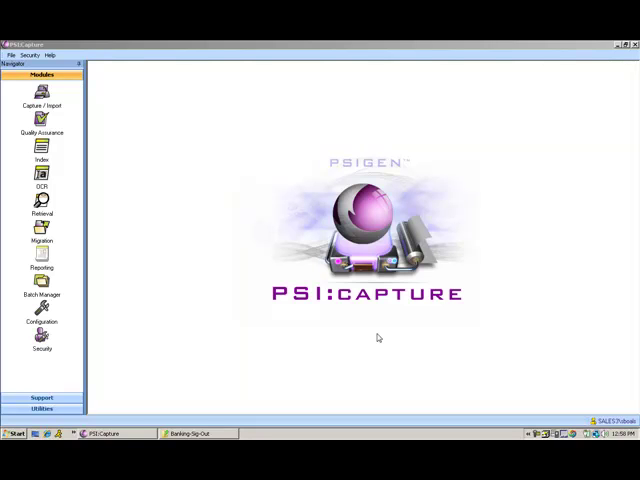
pyautogui.moveTo(294, 322)
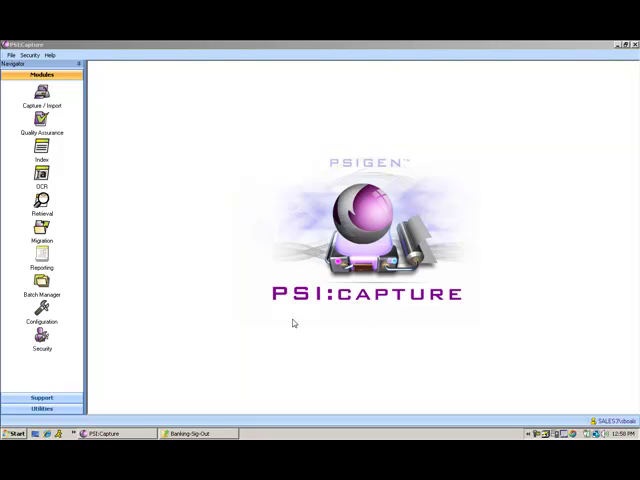
pyautogui.moveTo(510, 266)
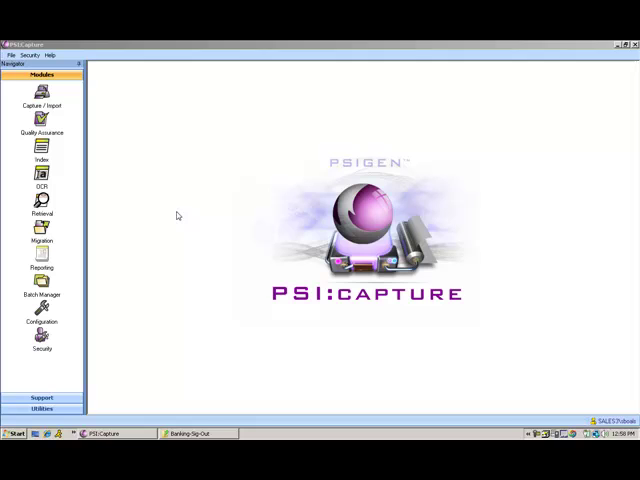
# Step: Open Capture/Import and choose the Banking-Signature Extr document type to create a batch
pyautogui.click(41, 98)
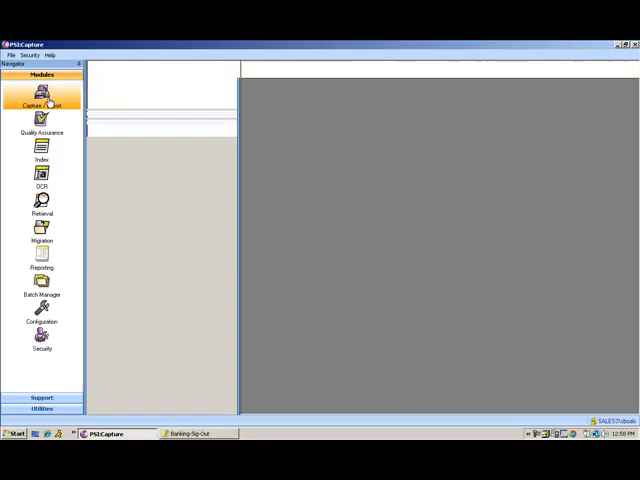
pyautogui.click(43, 100)
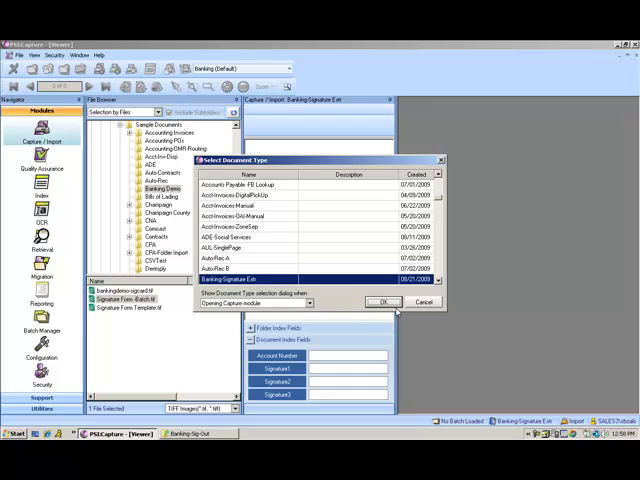
pyautogui.click(383, 301)
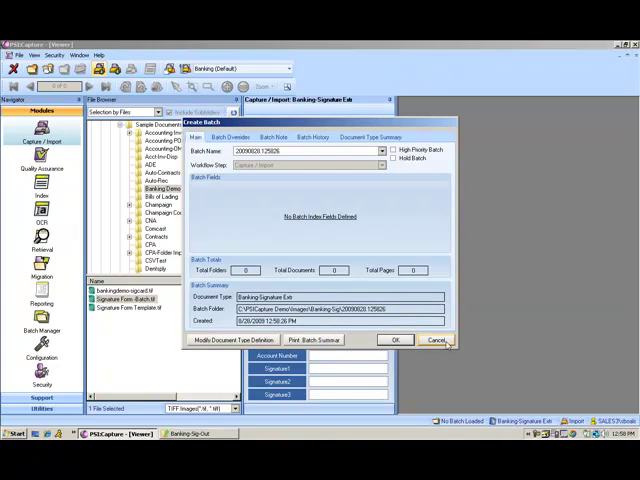
pyautogui.click(396, 340)
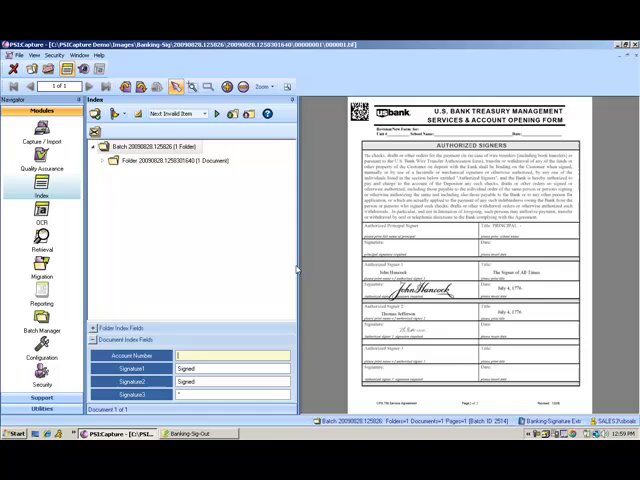
# Step: Enter the account number in the Account Number index field
pyautogui.write('123')
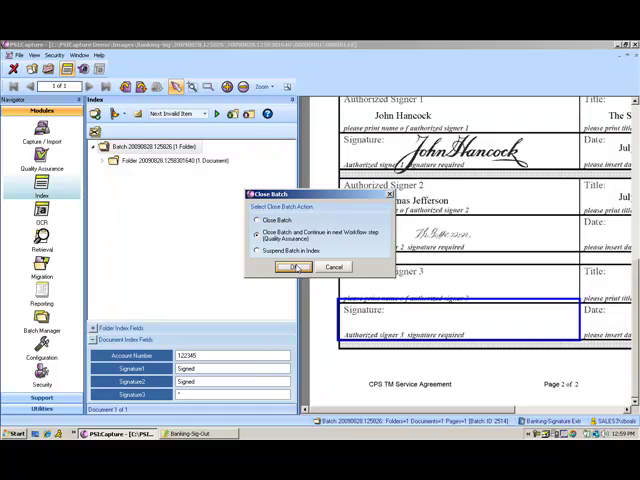
# Step: Confirm 'Close Batch and Continue in next Workflow step'
pyautogui.click(293, 267)
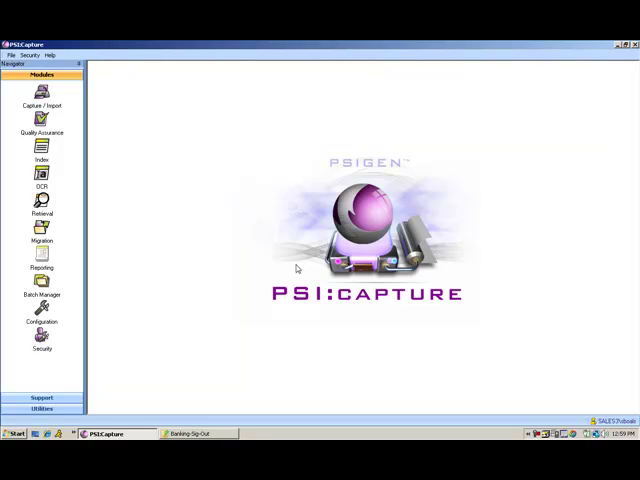
pyautogui.moveTo(227, 432)
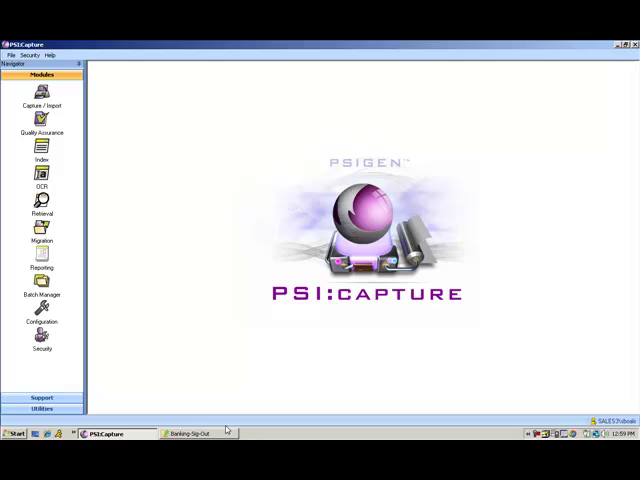
# Step: Bring up the Banking-Sig-Out folder and open an index text file in Notepad
pyautogui.click(187, 435)
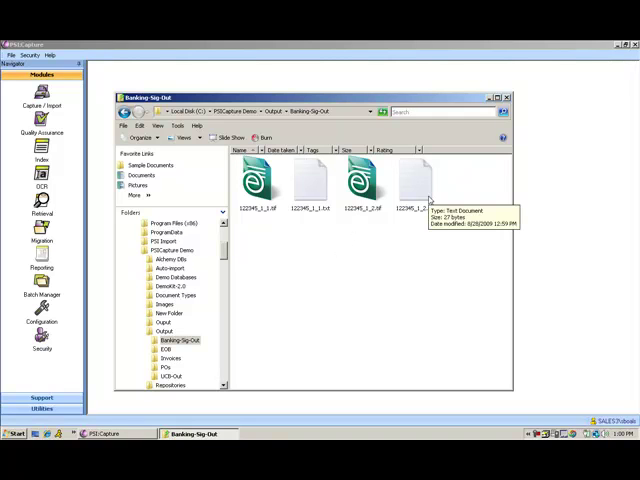
pyautogui.moveTo(258, 180)
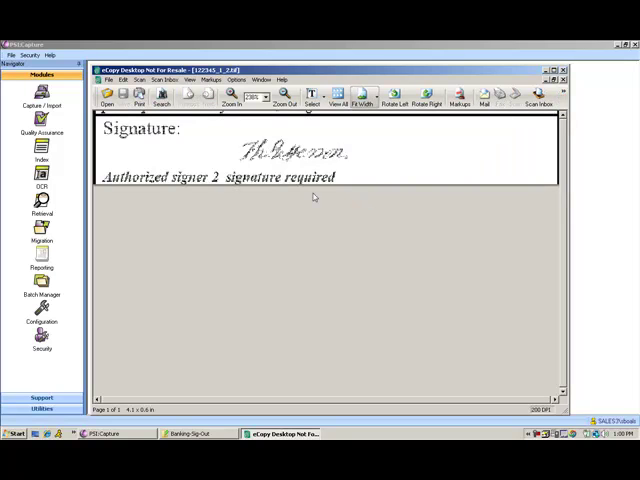
pyautogui.moveTo(314, 196)
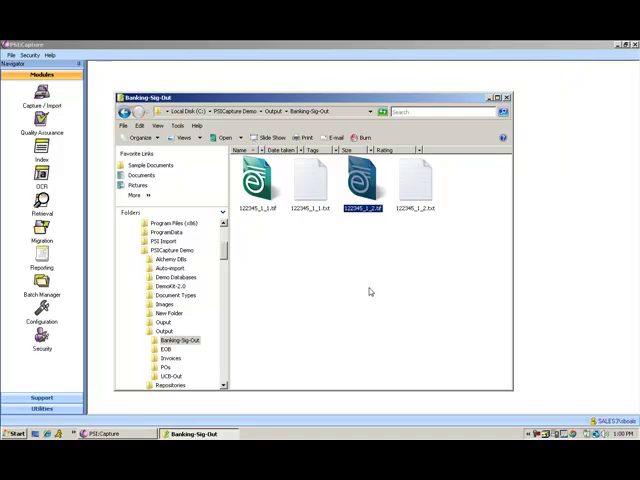
pyautogui.doubleClick(310, 185)
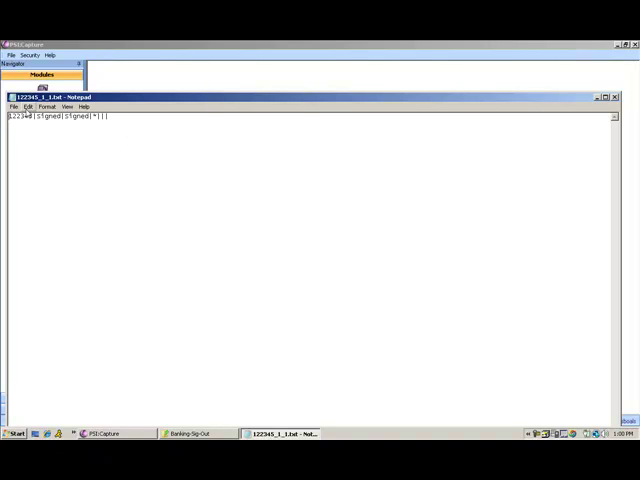
pyautogui.moveTo(200, 241)
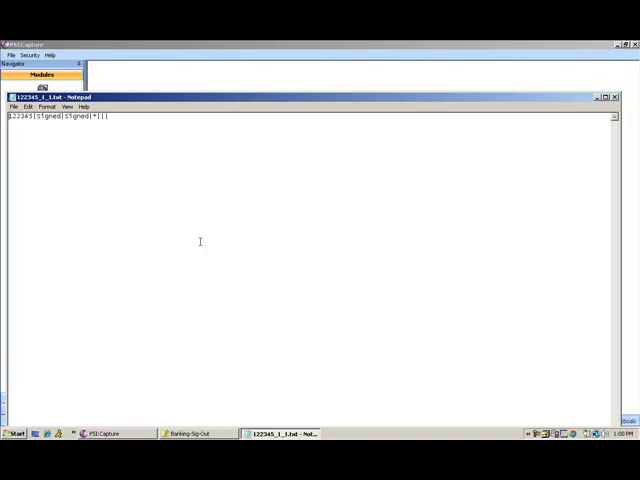